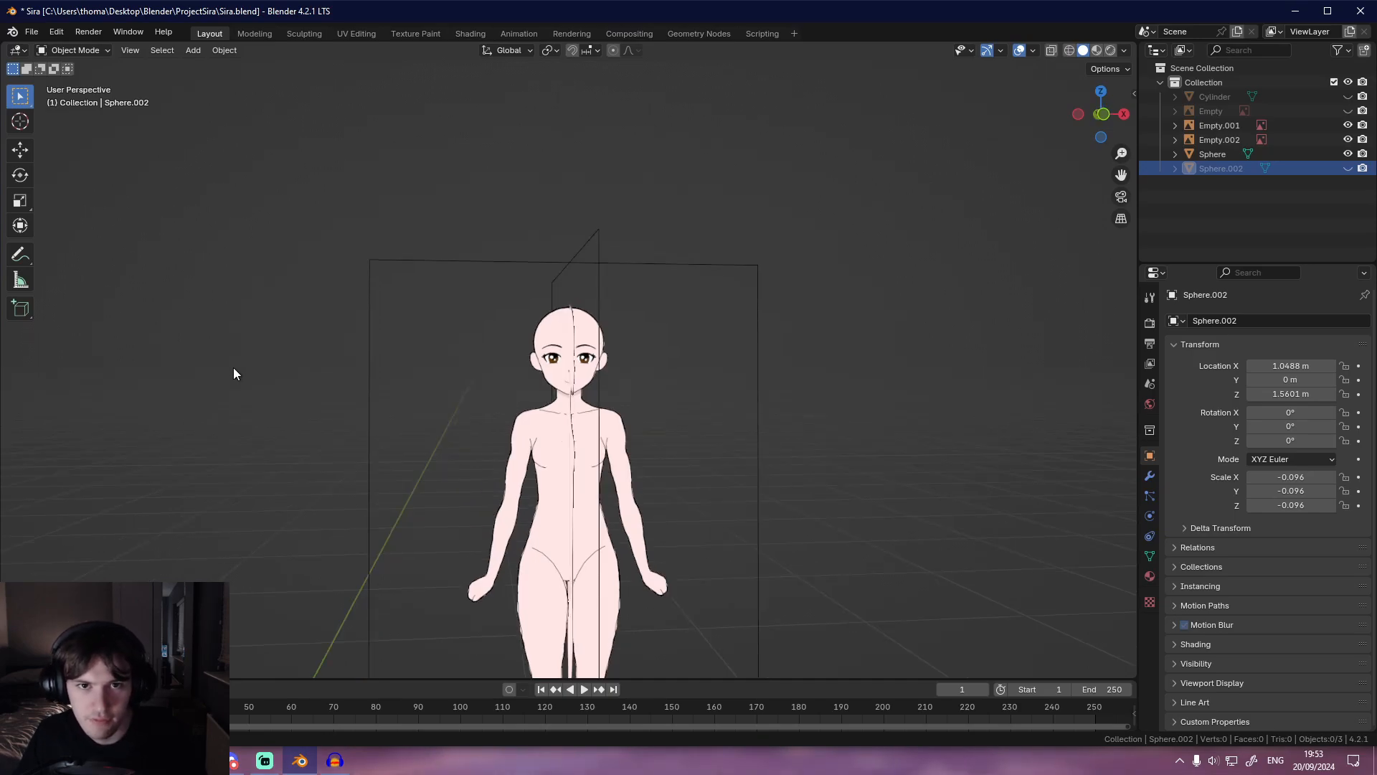
- Save Sira.blend and switch to the side view of the reference planes
key(1)
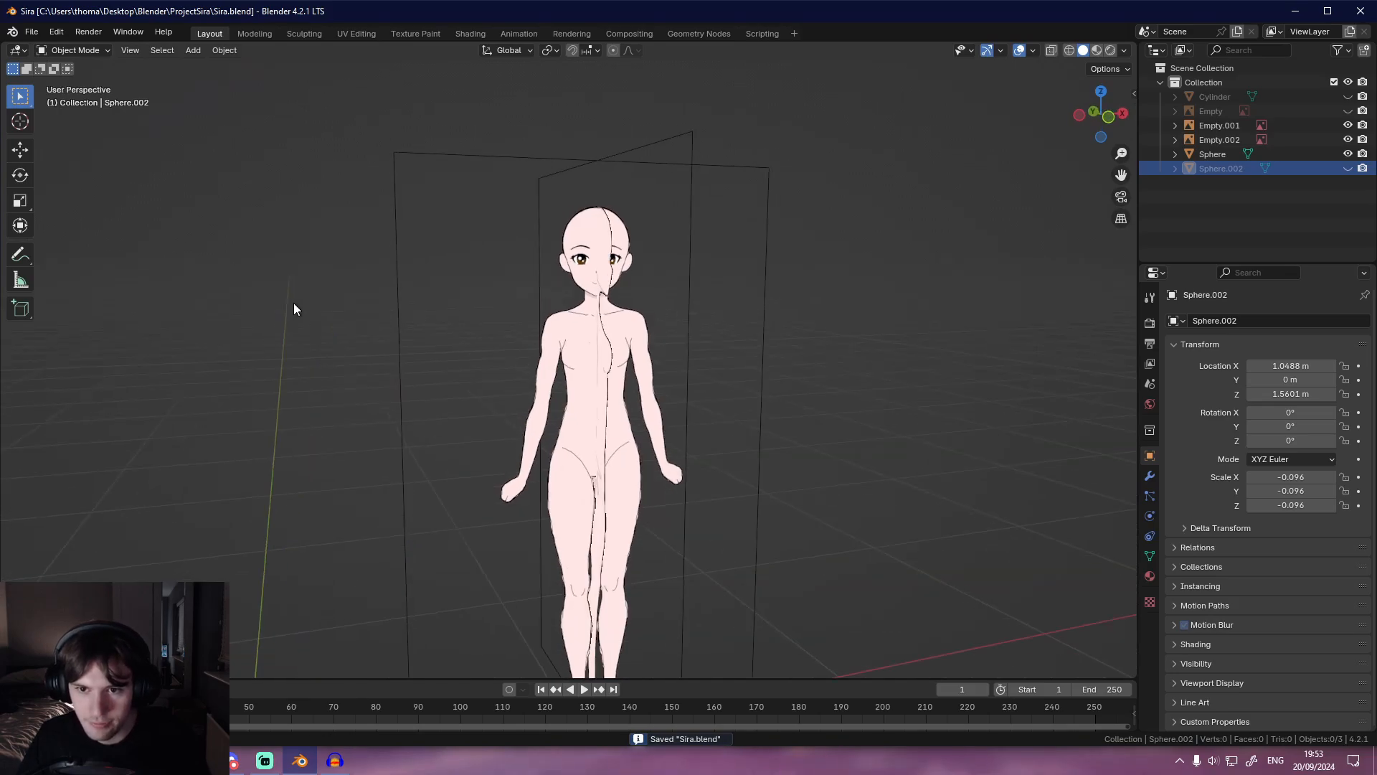
key(KP_1)
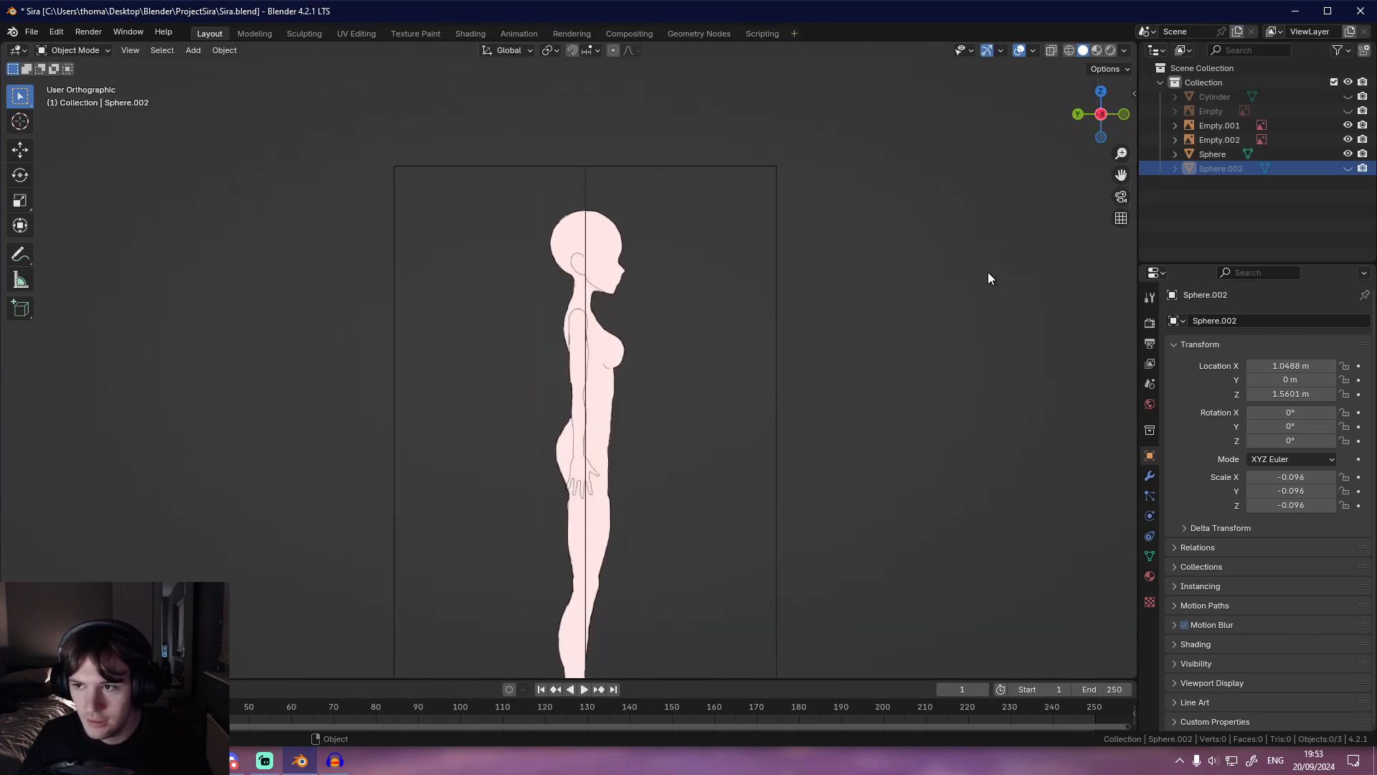
mouse_move(623, 340)
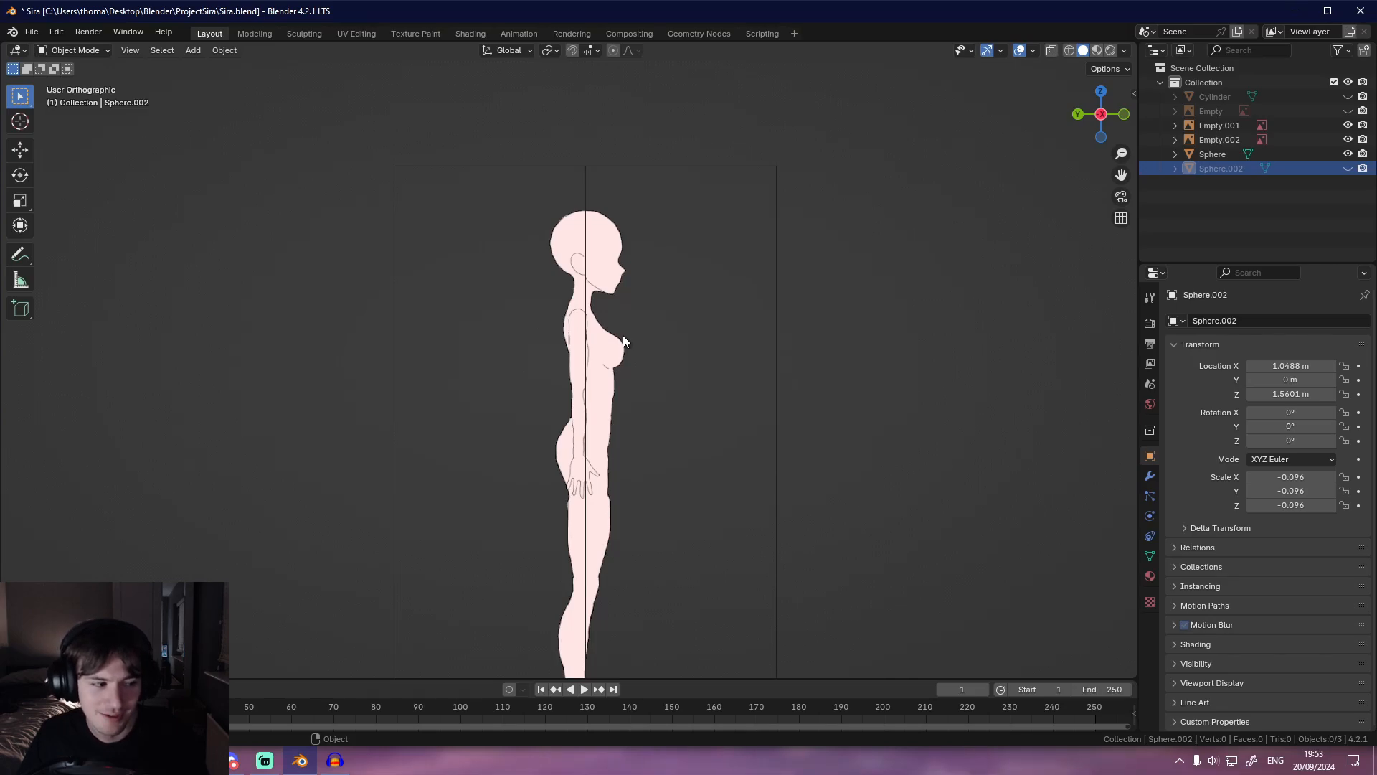
- Unhide the grey Sphere.002 head mesh over the side reference plane
key(KP_1)
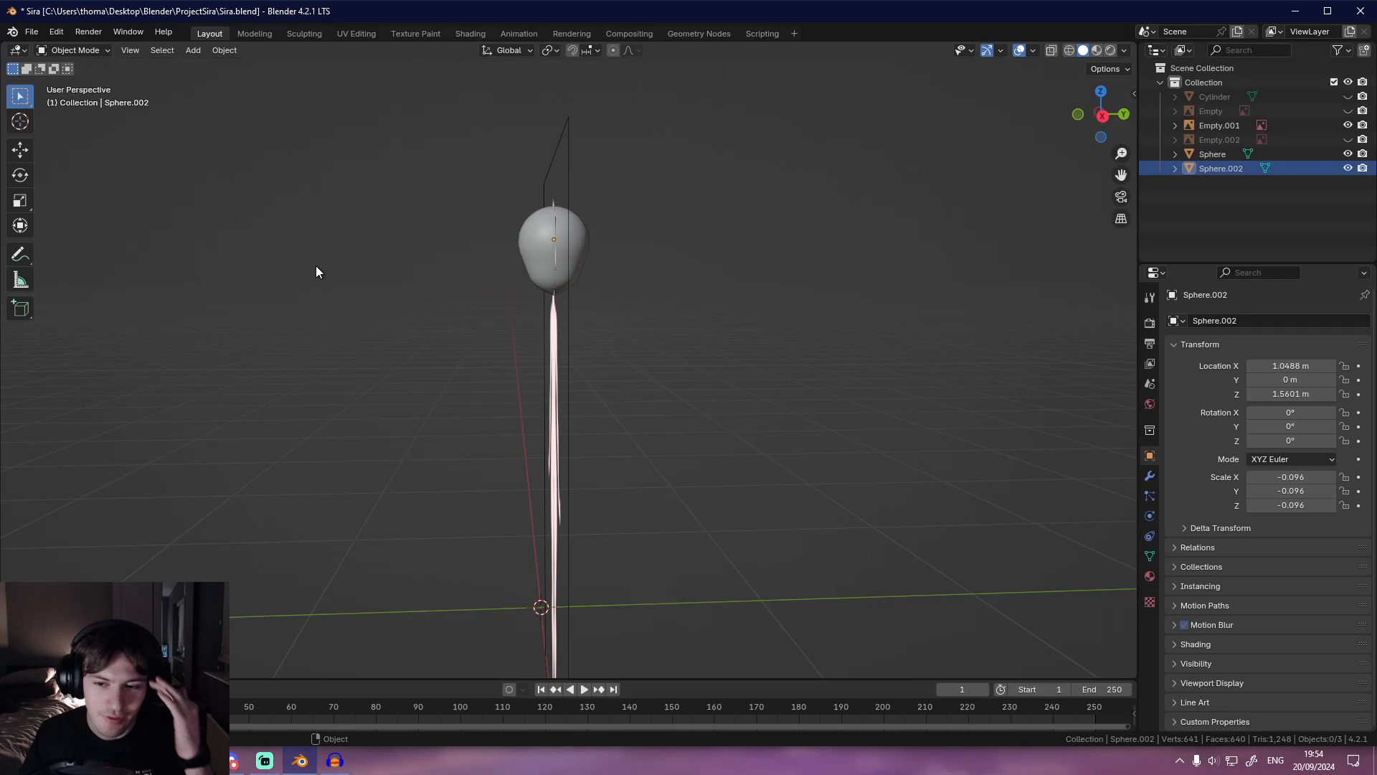
key(KP_1)
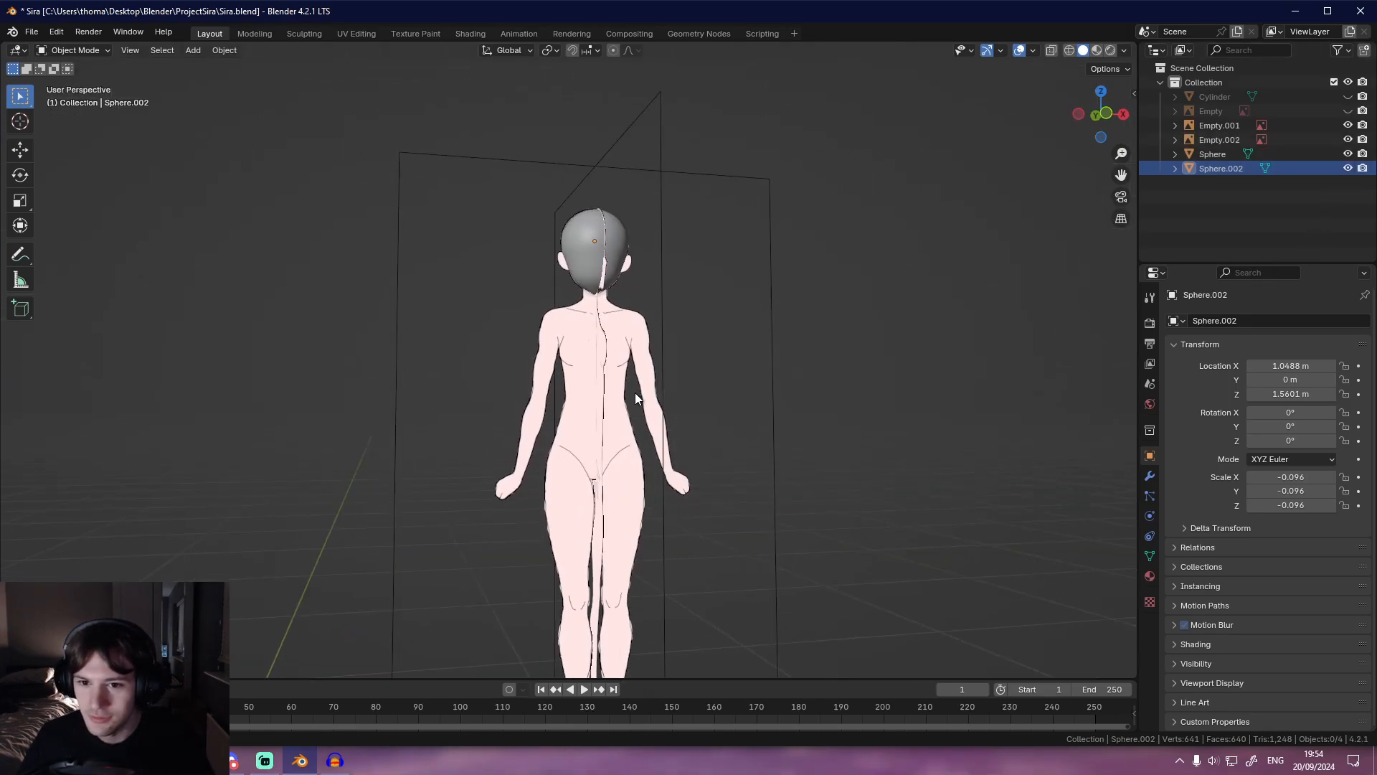
key(KP_1)
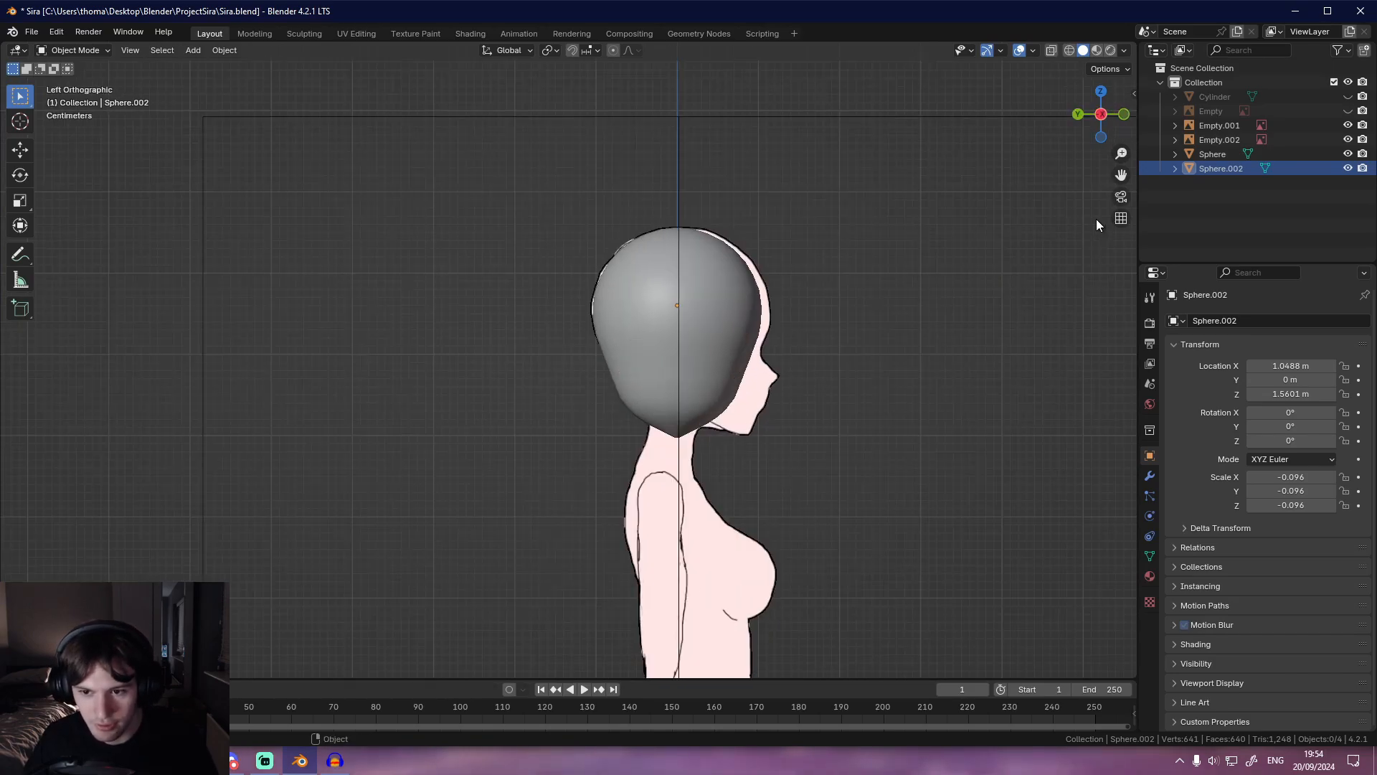
mouse_move(674, 330)
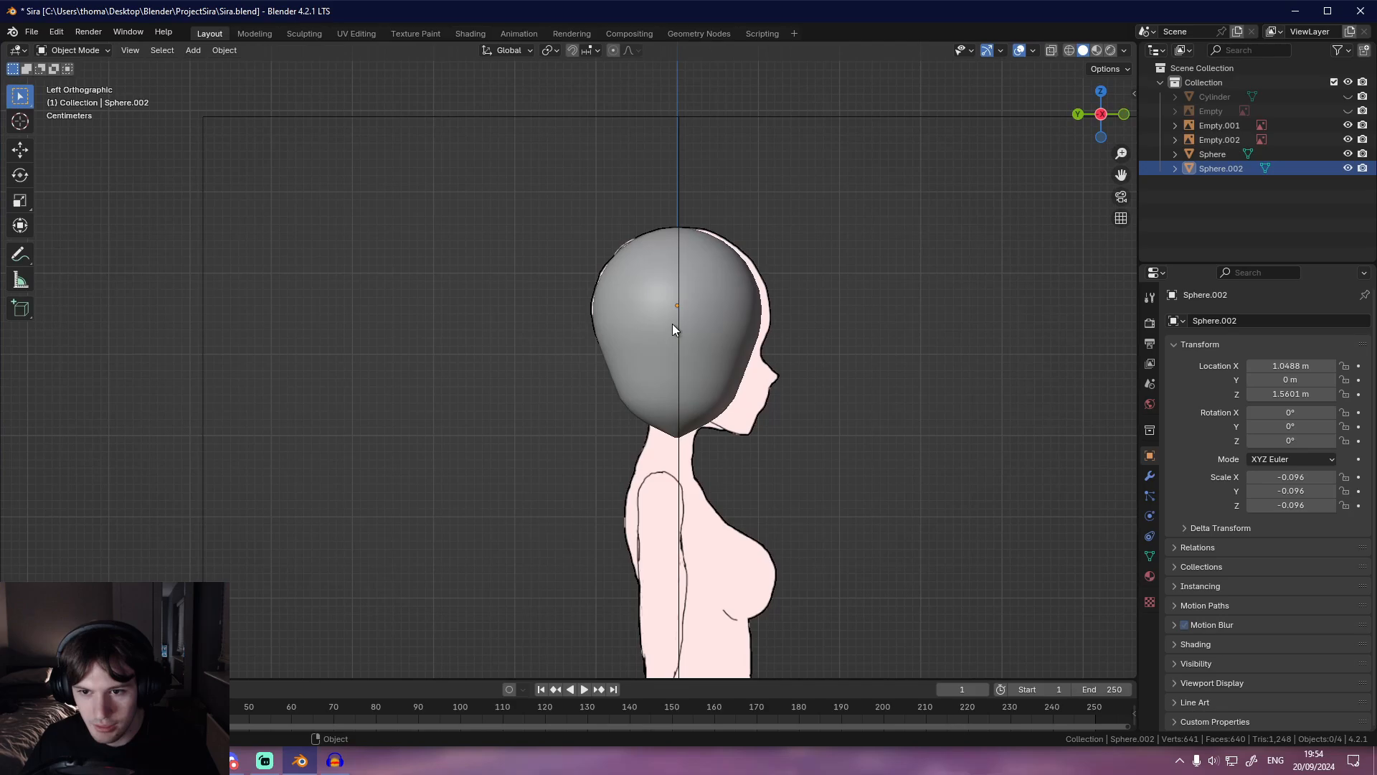
mouse_move(776, 372)
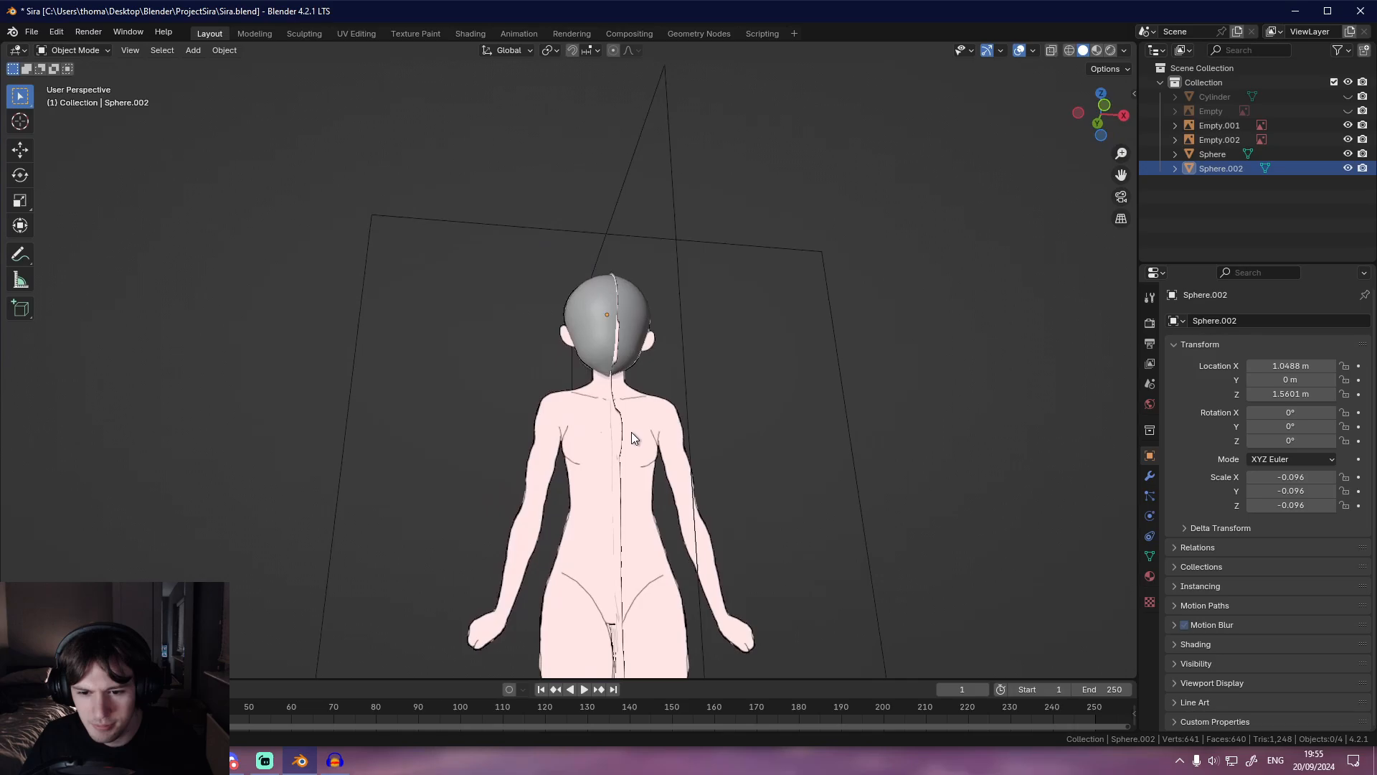
drag(615, 439, 351, 474)
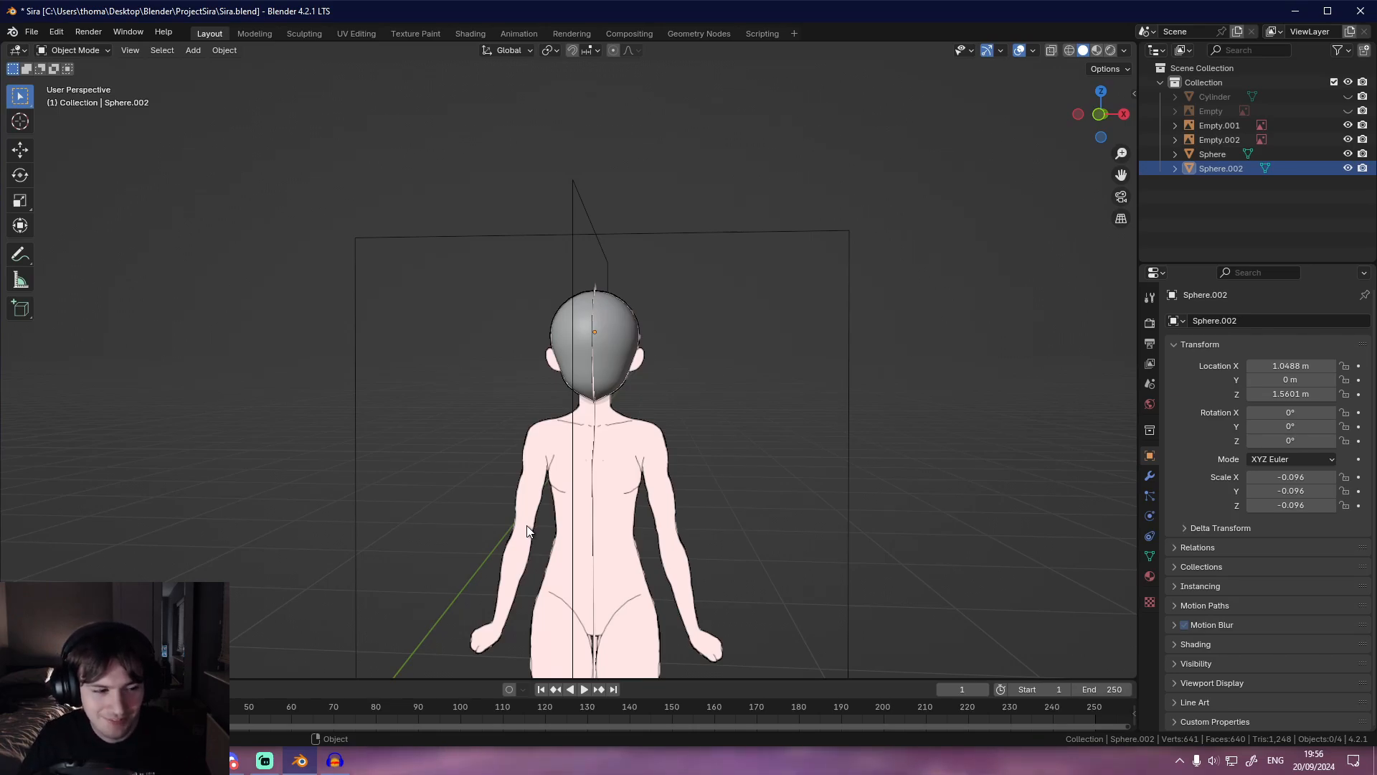
mouse_move(558, 399)
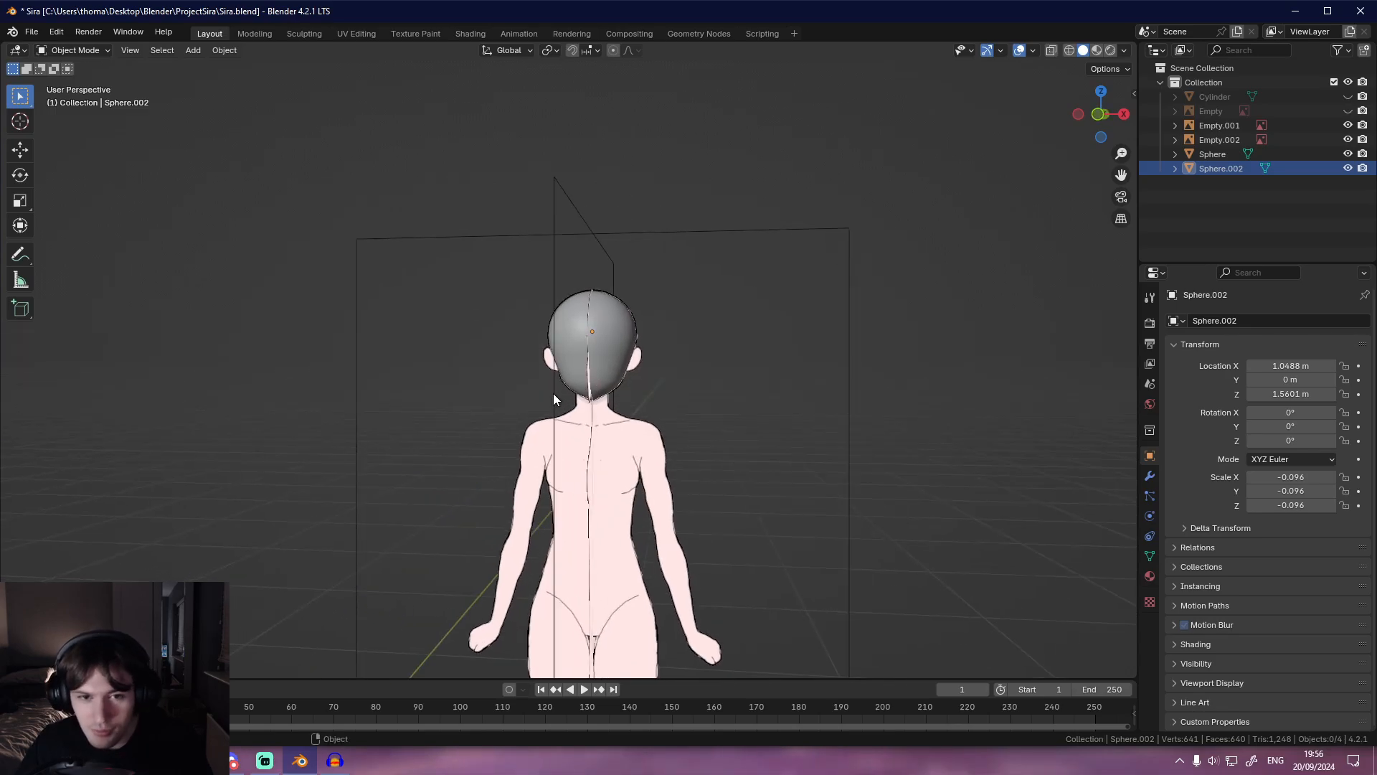
mouse_move(505, 456)
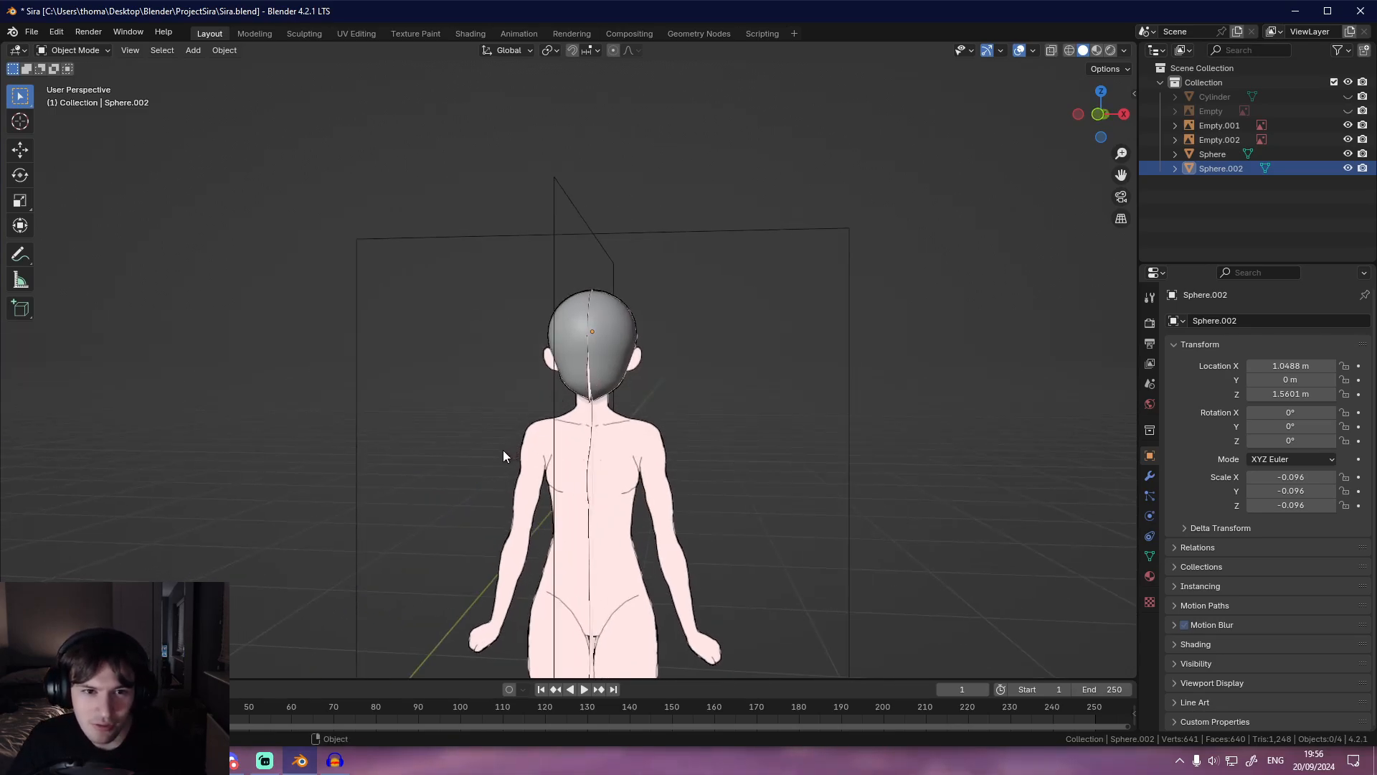